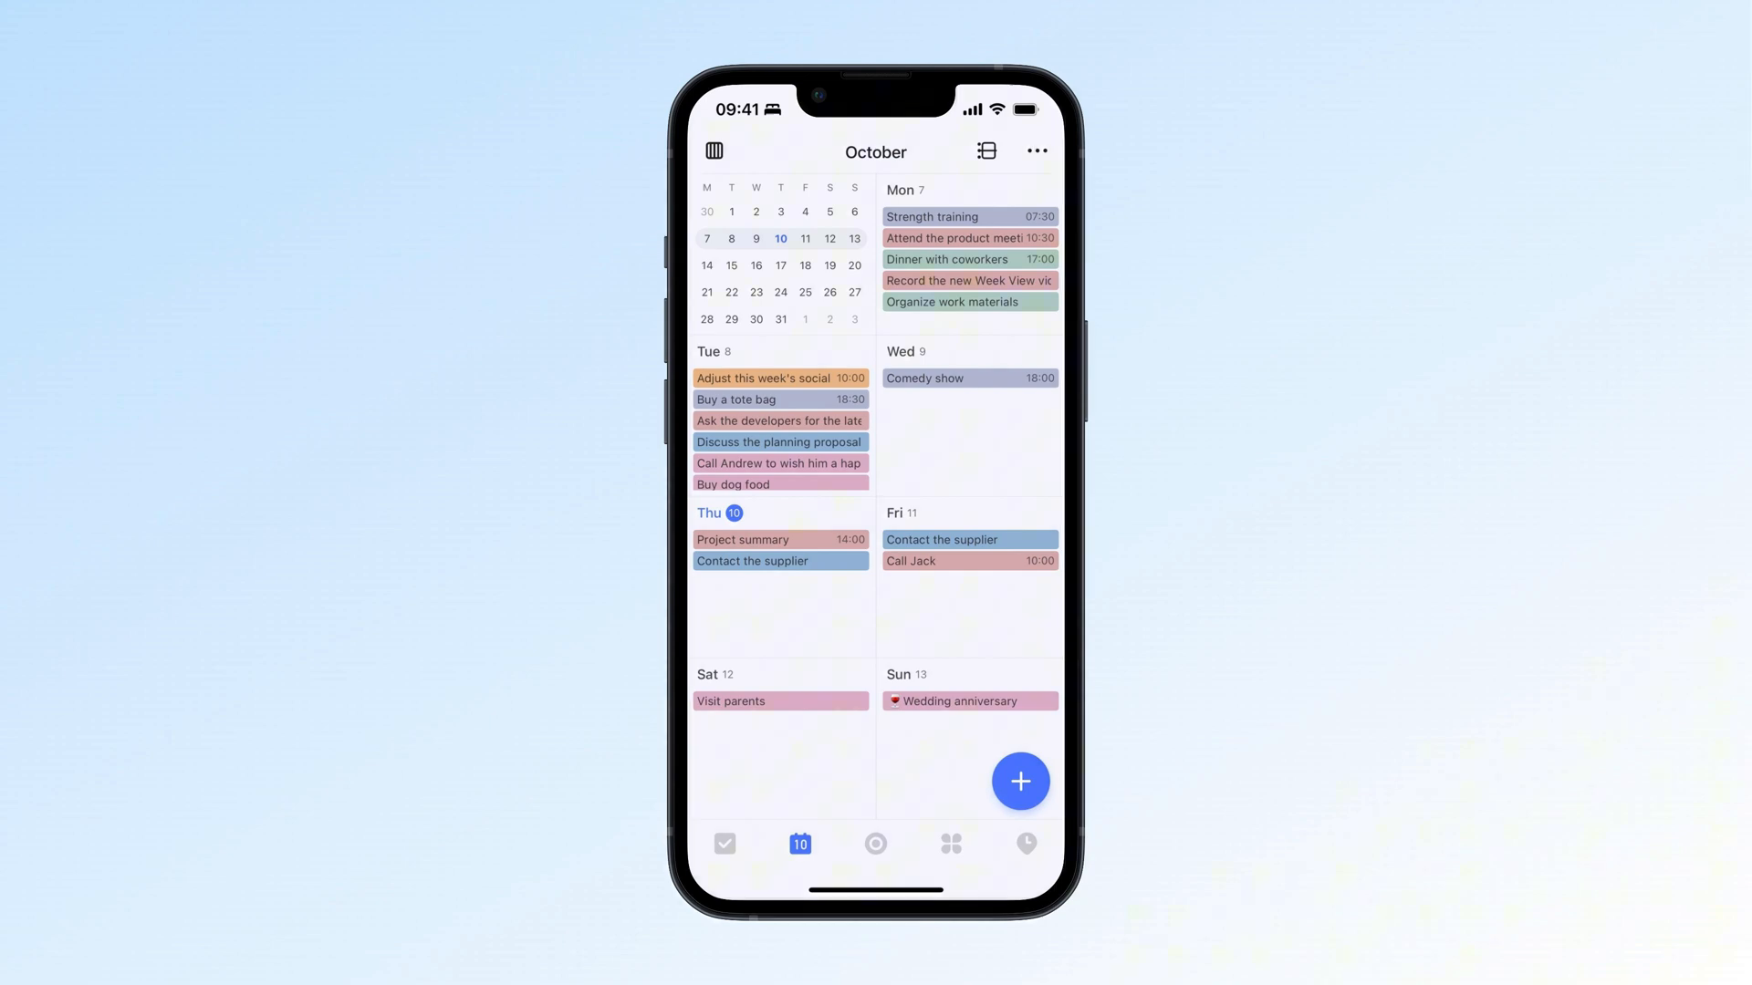
Switch the calendar to the 3 Day timeline for September 30 to October 2.
{"action": "left_click", "coordinate": [969, 377]}
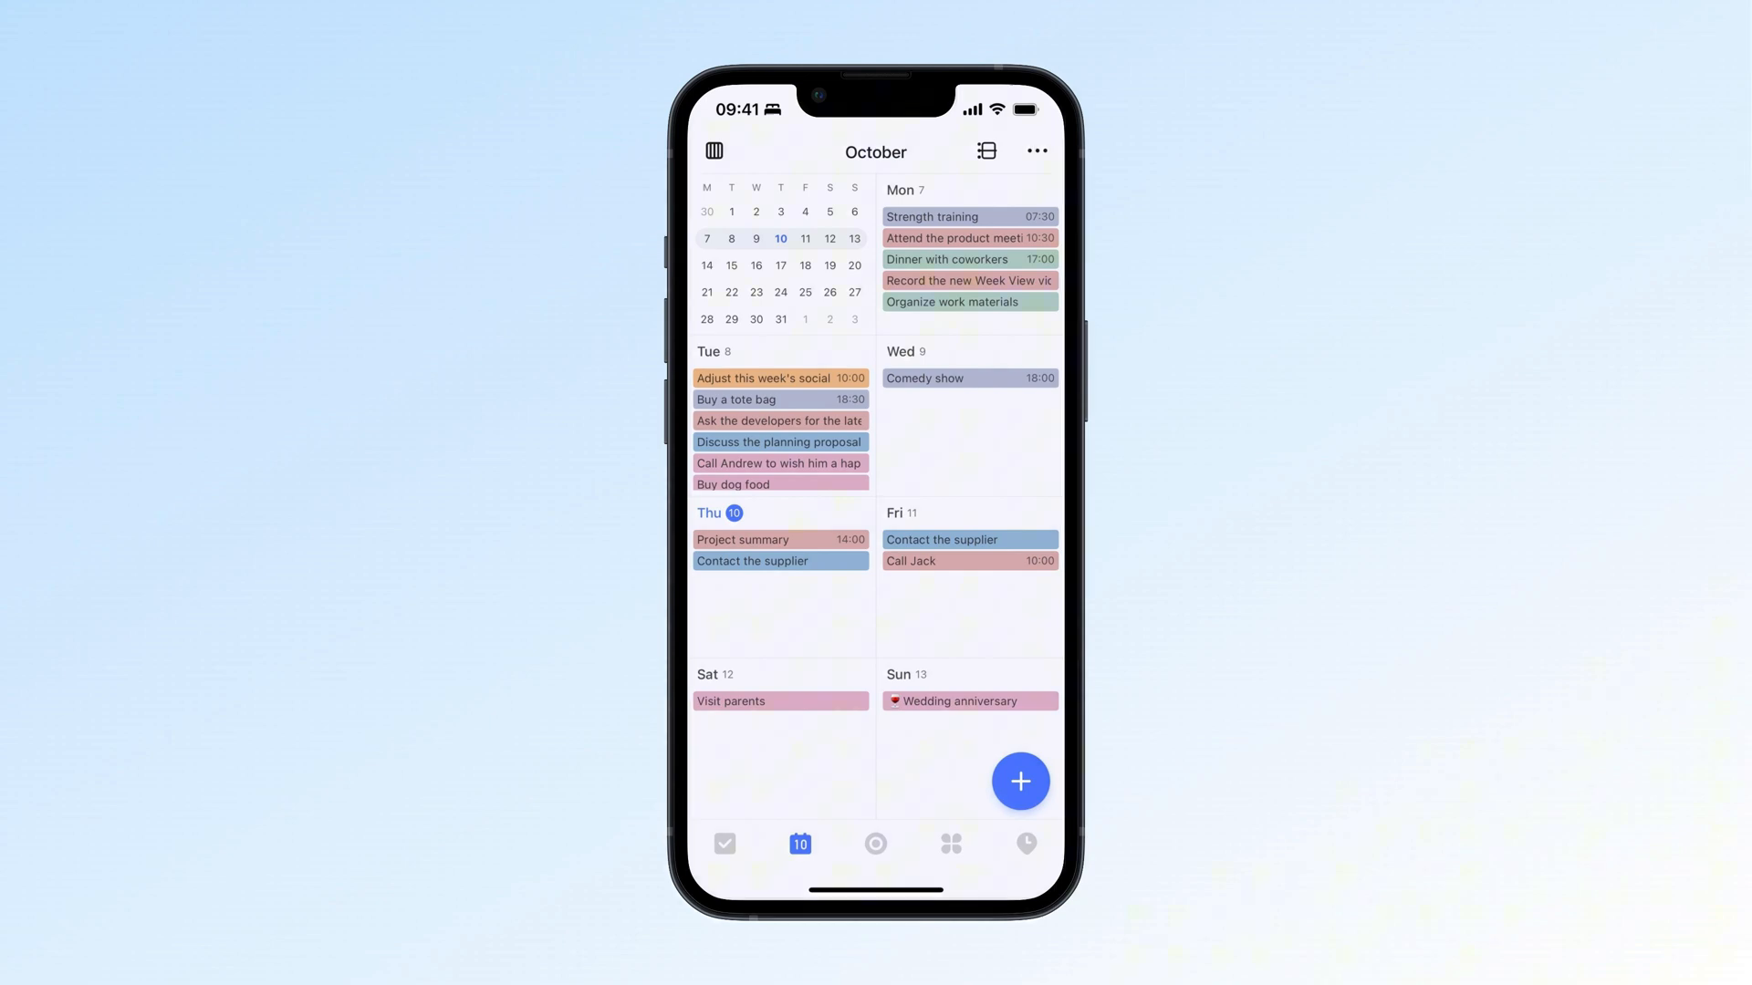
{"action": "left_click", "coordinate": [712, 150]}
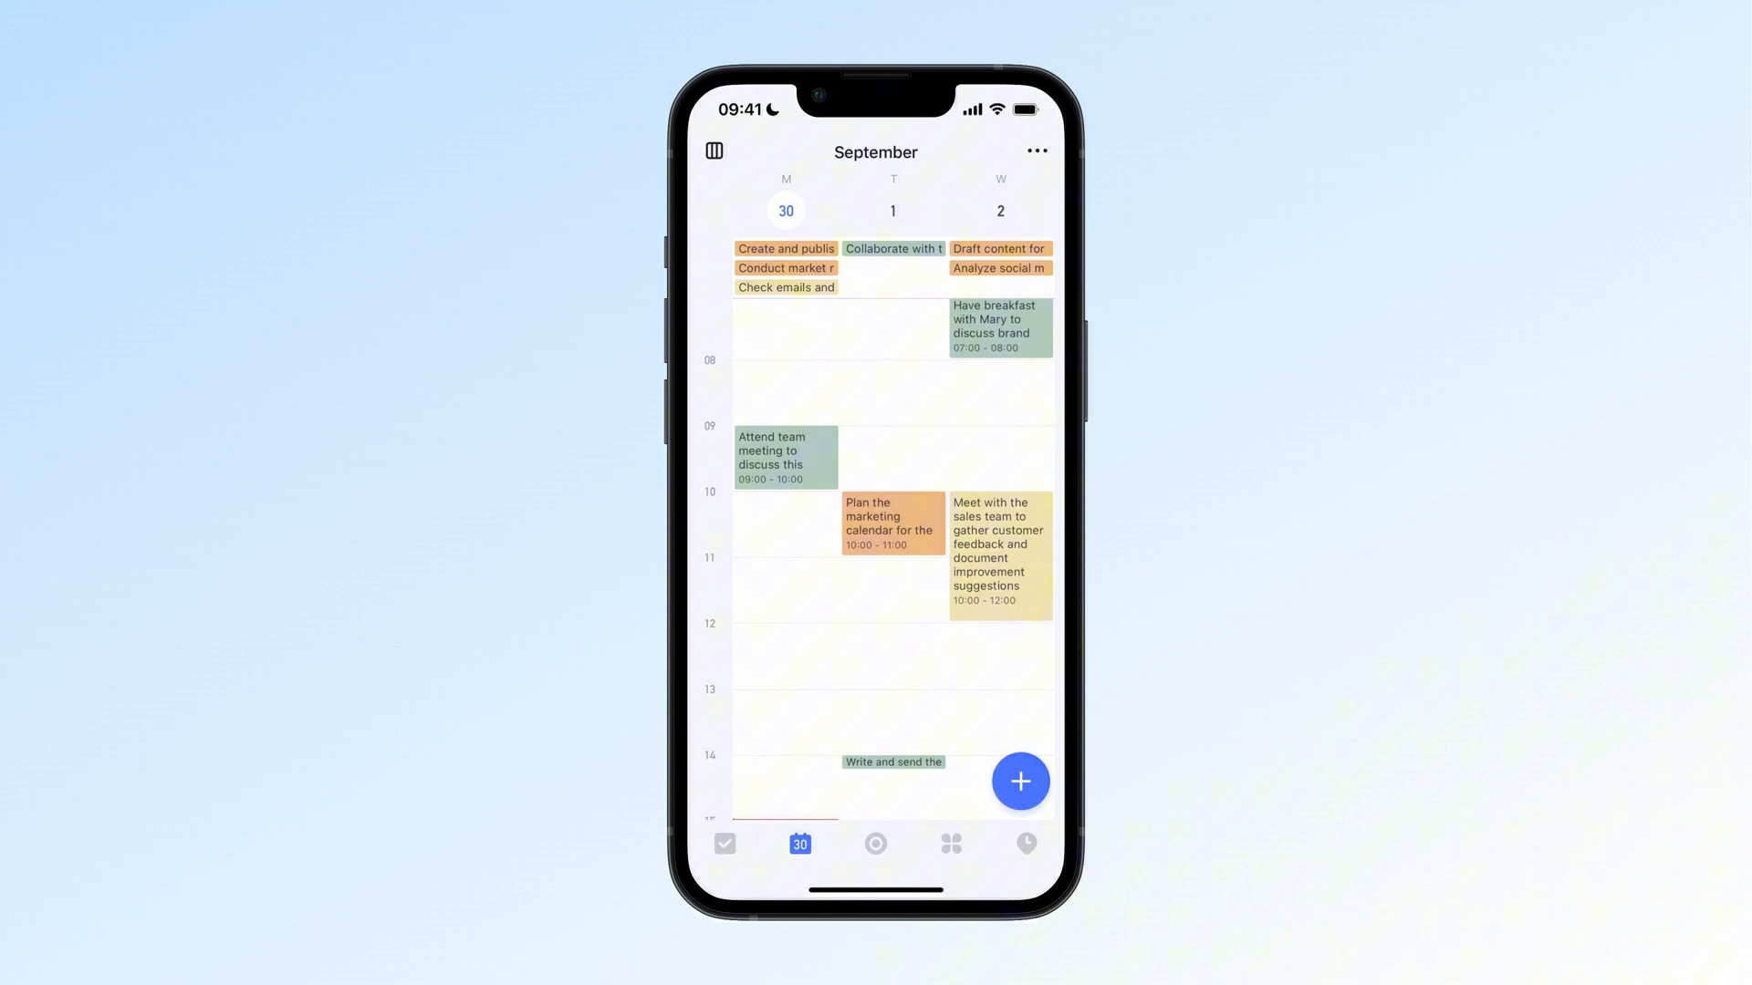
Advance the timeline past October 6–8 and reveal the List, Month, Day, 3 Day, Week options.
{"action": "left_click", "coordinate": [712, 151]}
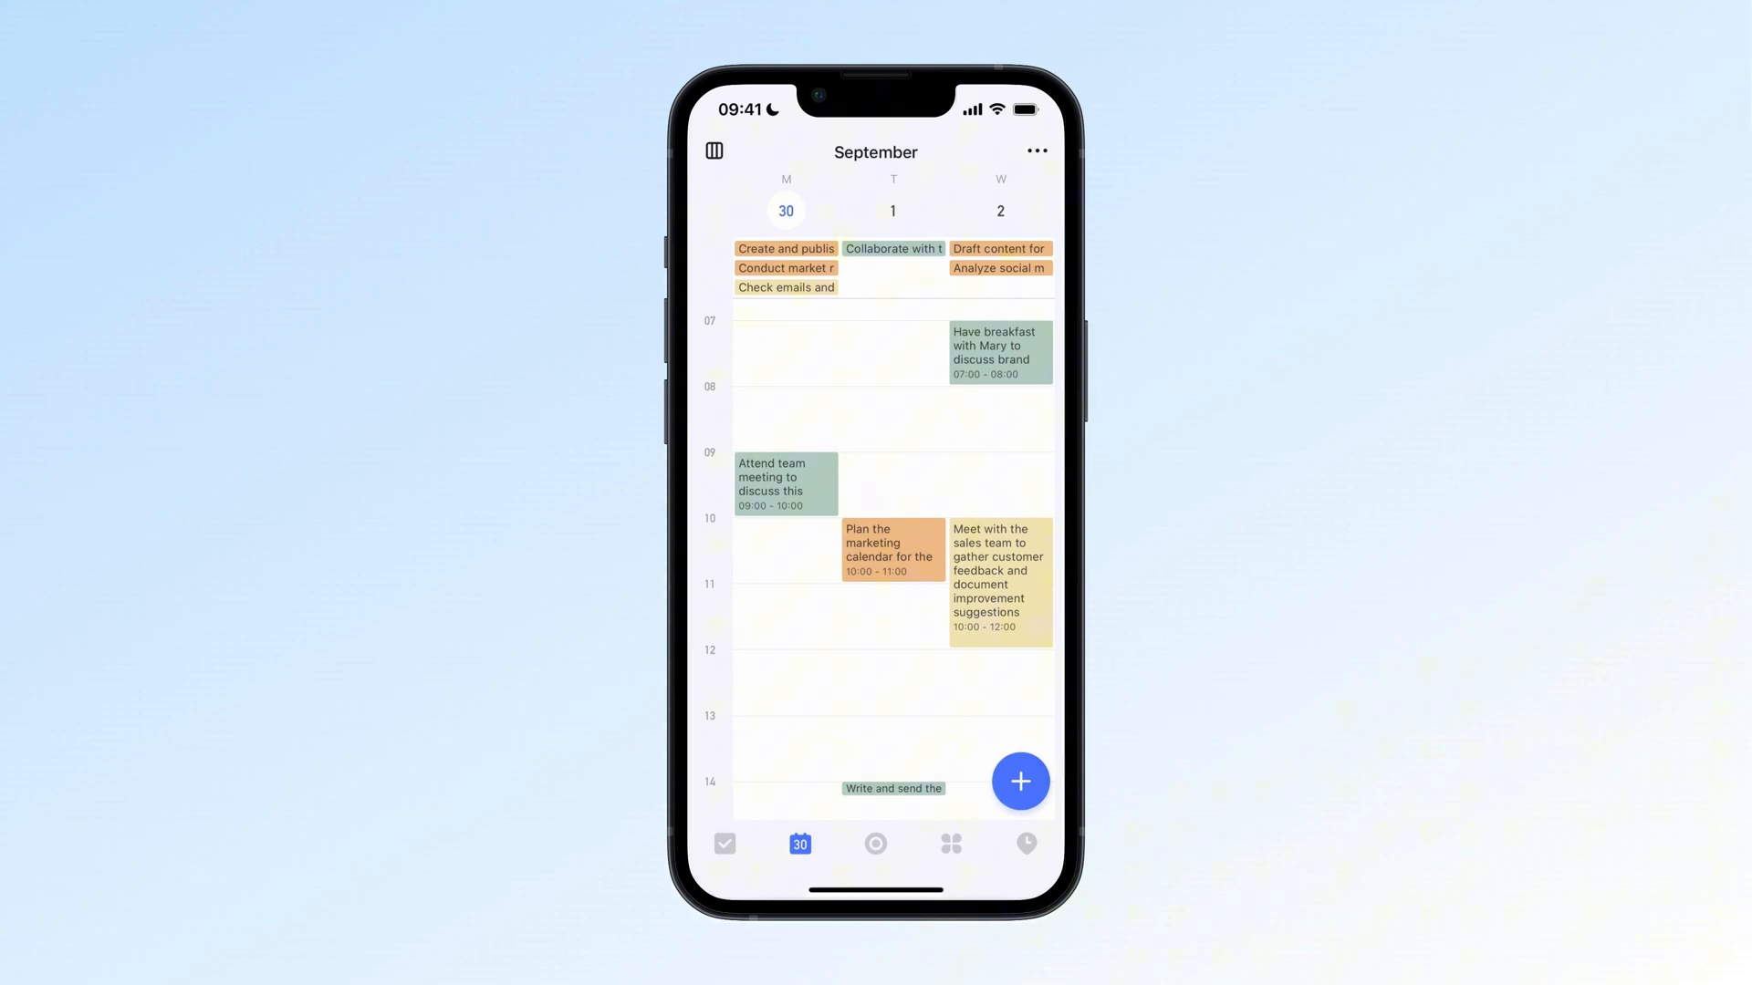
{"action": "left_click", "coordinate": [799, 842]}
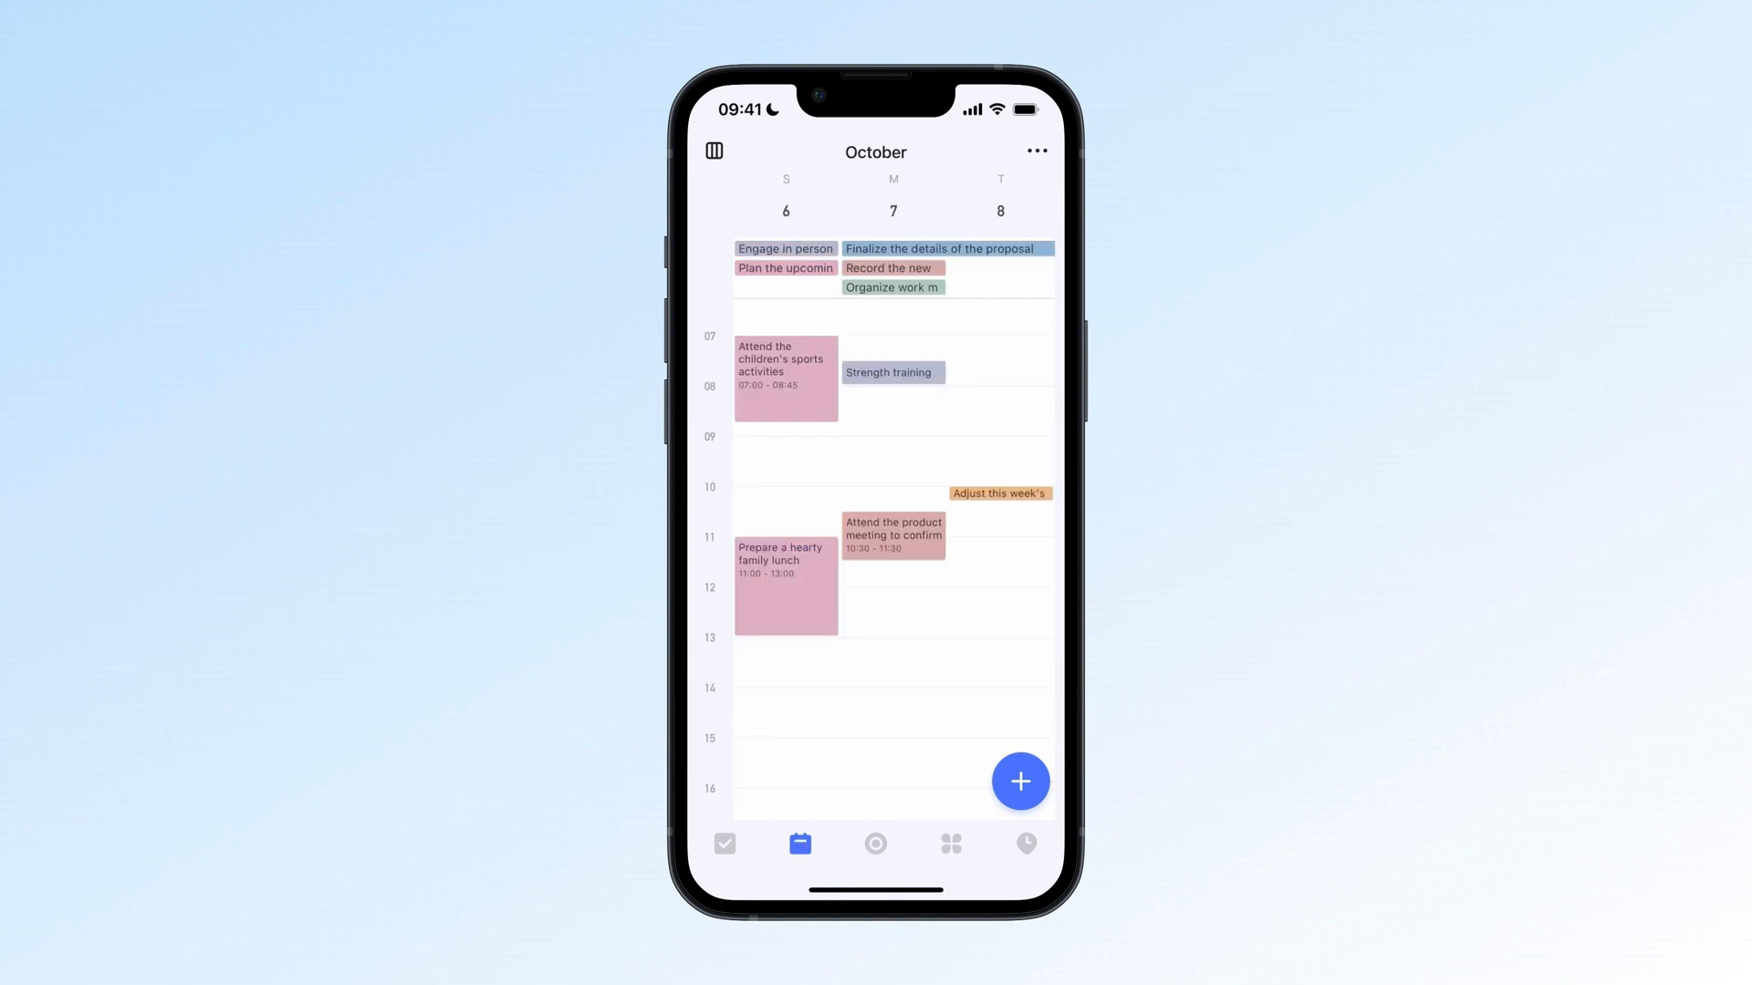
{"action": "scroll", "scroll_direction": "down", "scroll_amount": 3}
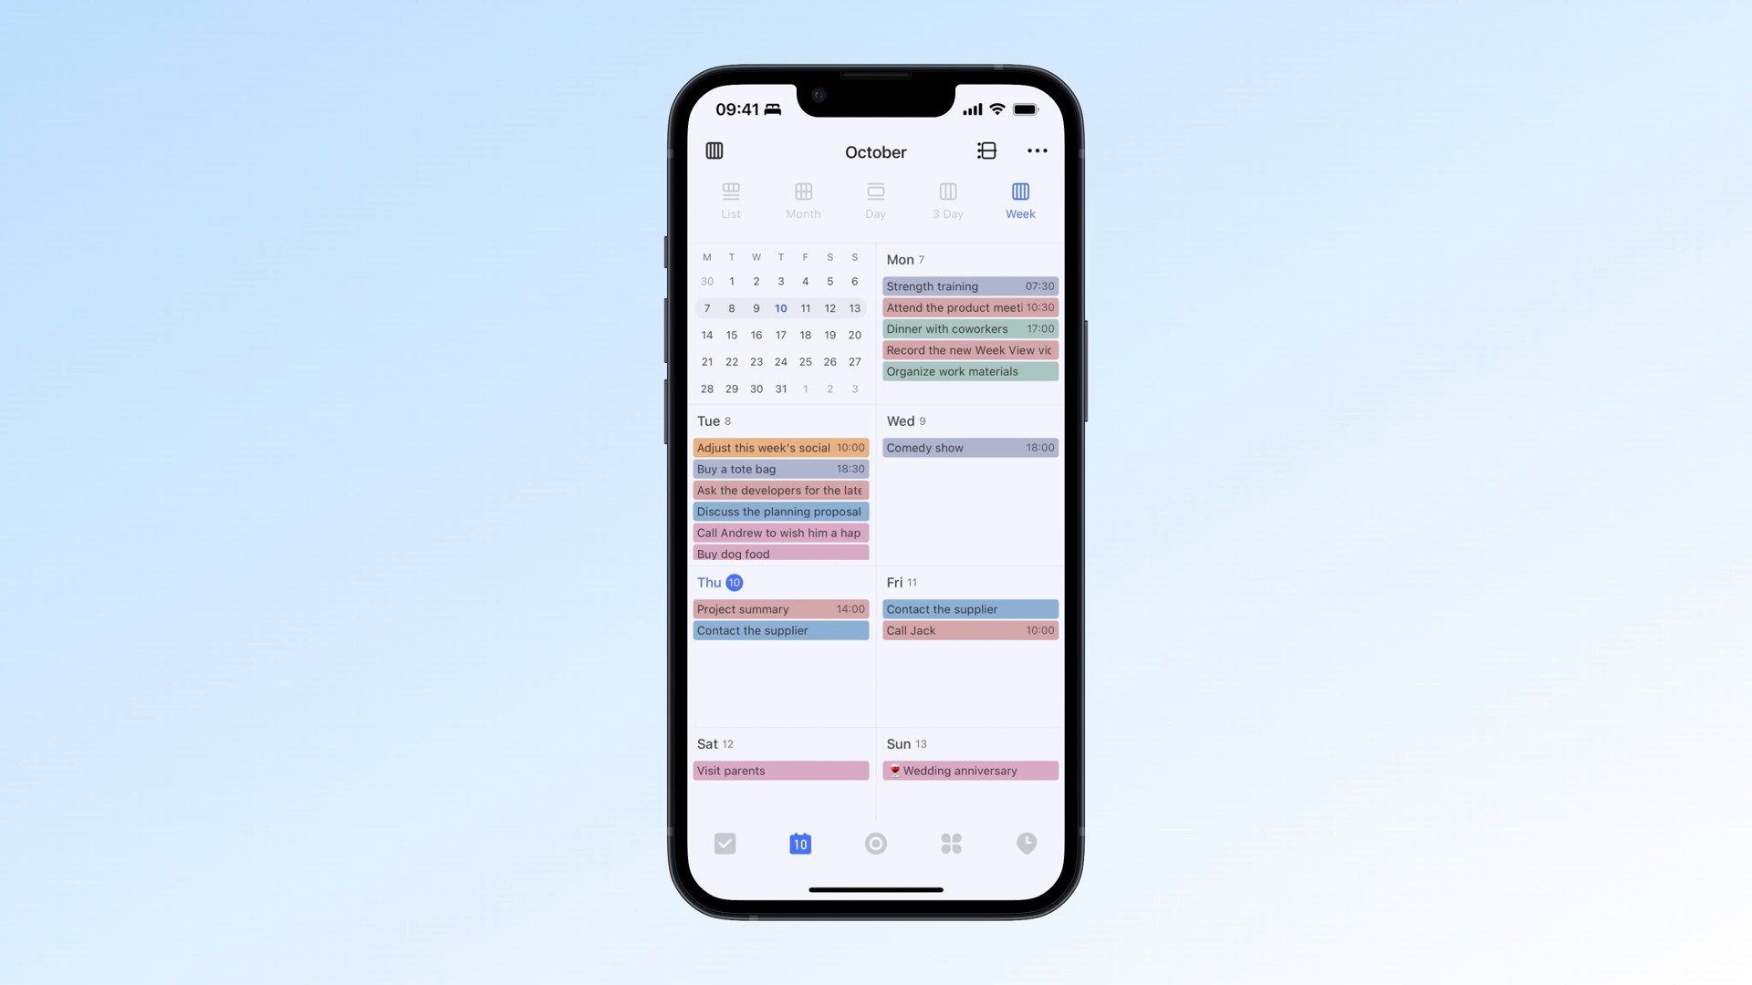
Scroll through the October 10–12 three-day timeline before returning to Week view.
{"action": "left_click", "coordinate": [946, 202]}
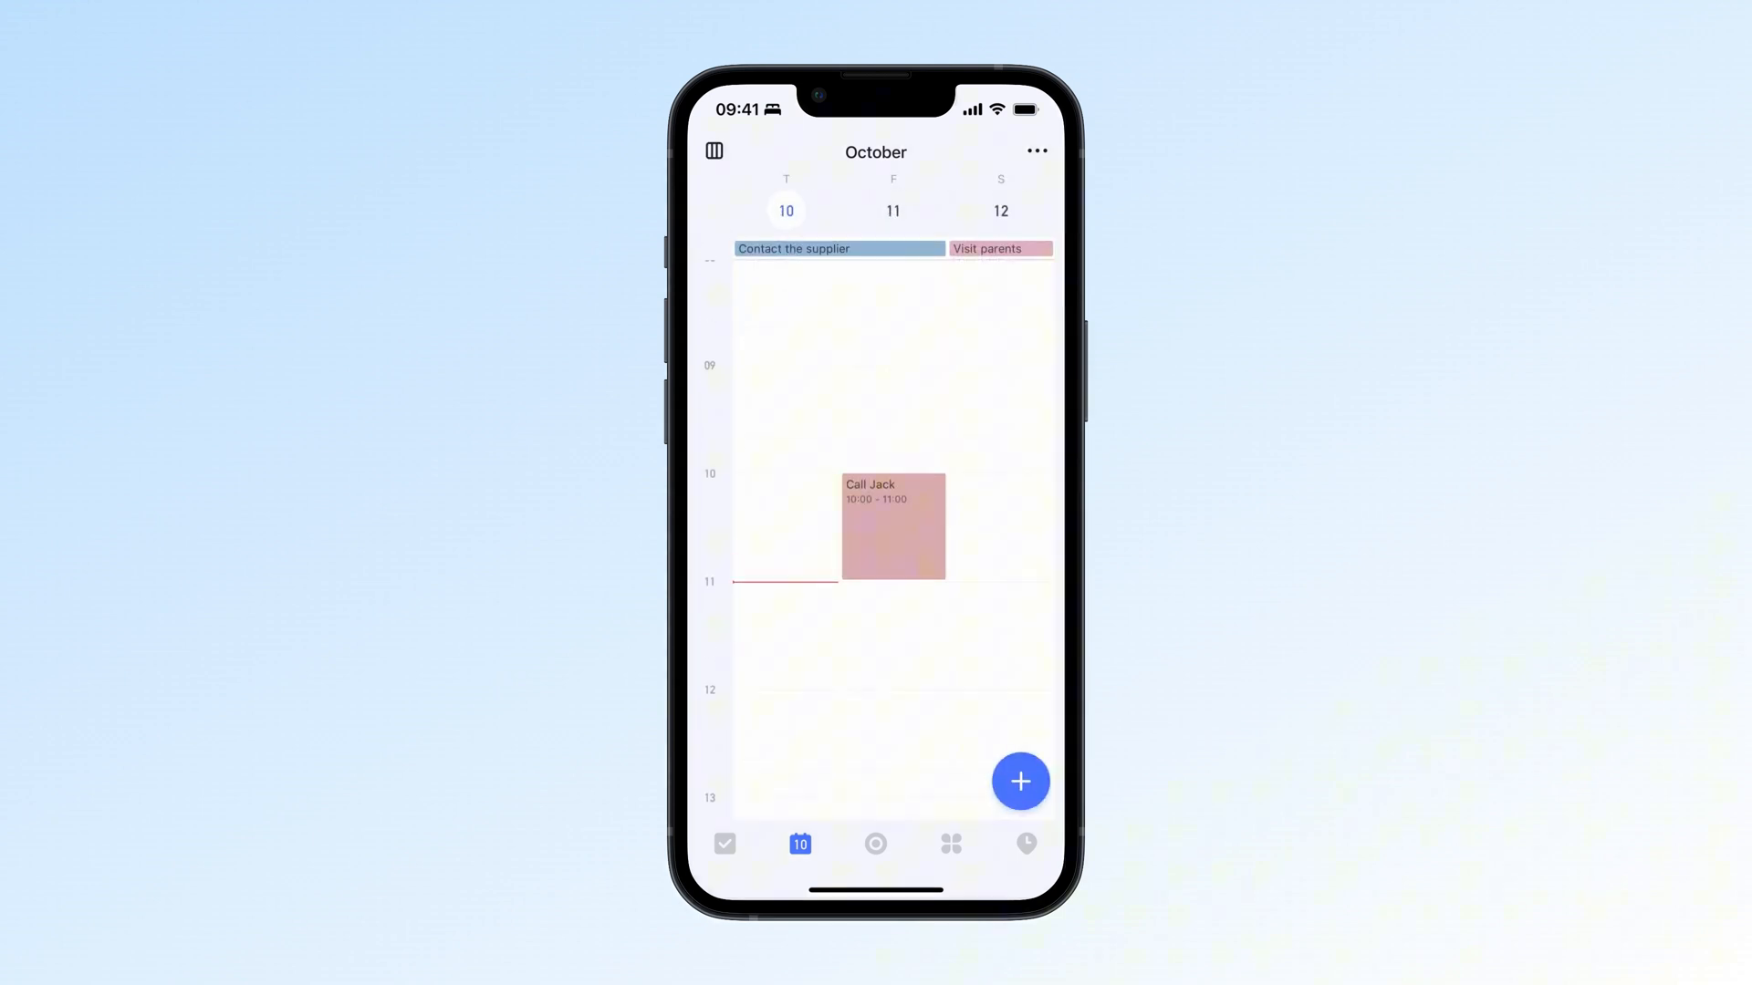
{"action": "scroll", "scroll_direction": "down", "scroll_amount": 3}
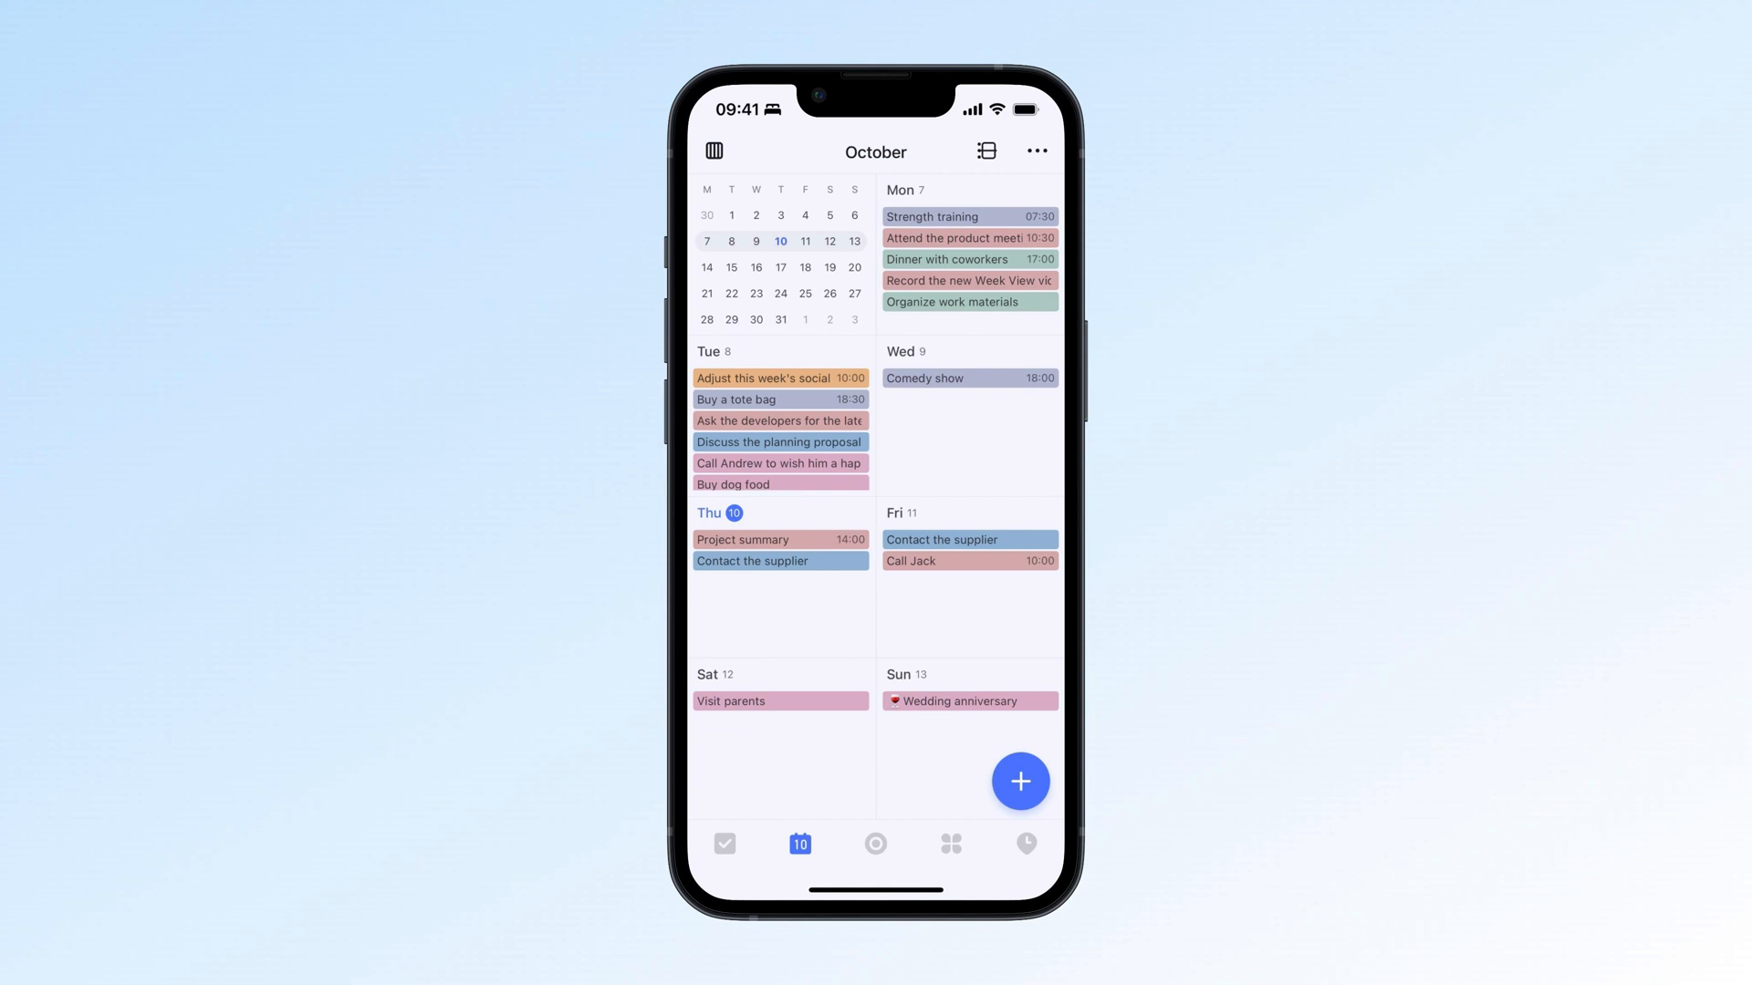
Drag the Comedy show task toward Thursday, then switch the week to classic timeline layout.
{"action": "left_click_drag", "start_coordinate": [969, 378], "coordinate": [782, 629]}
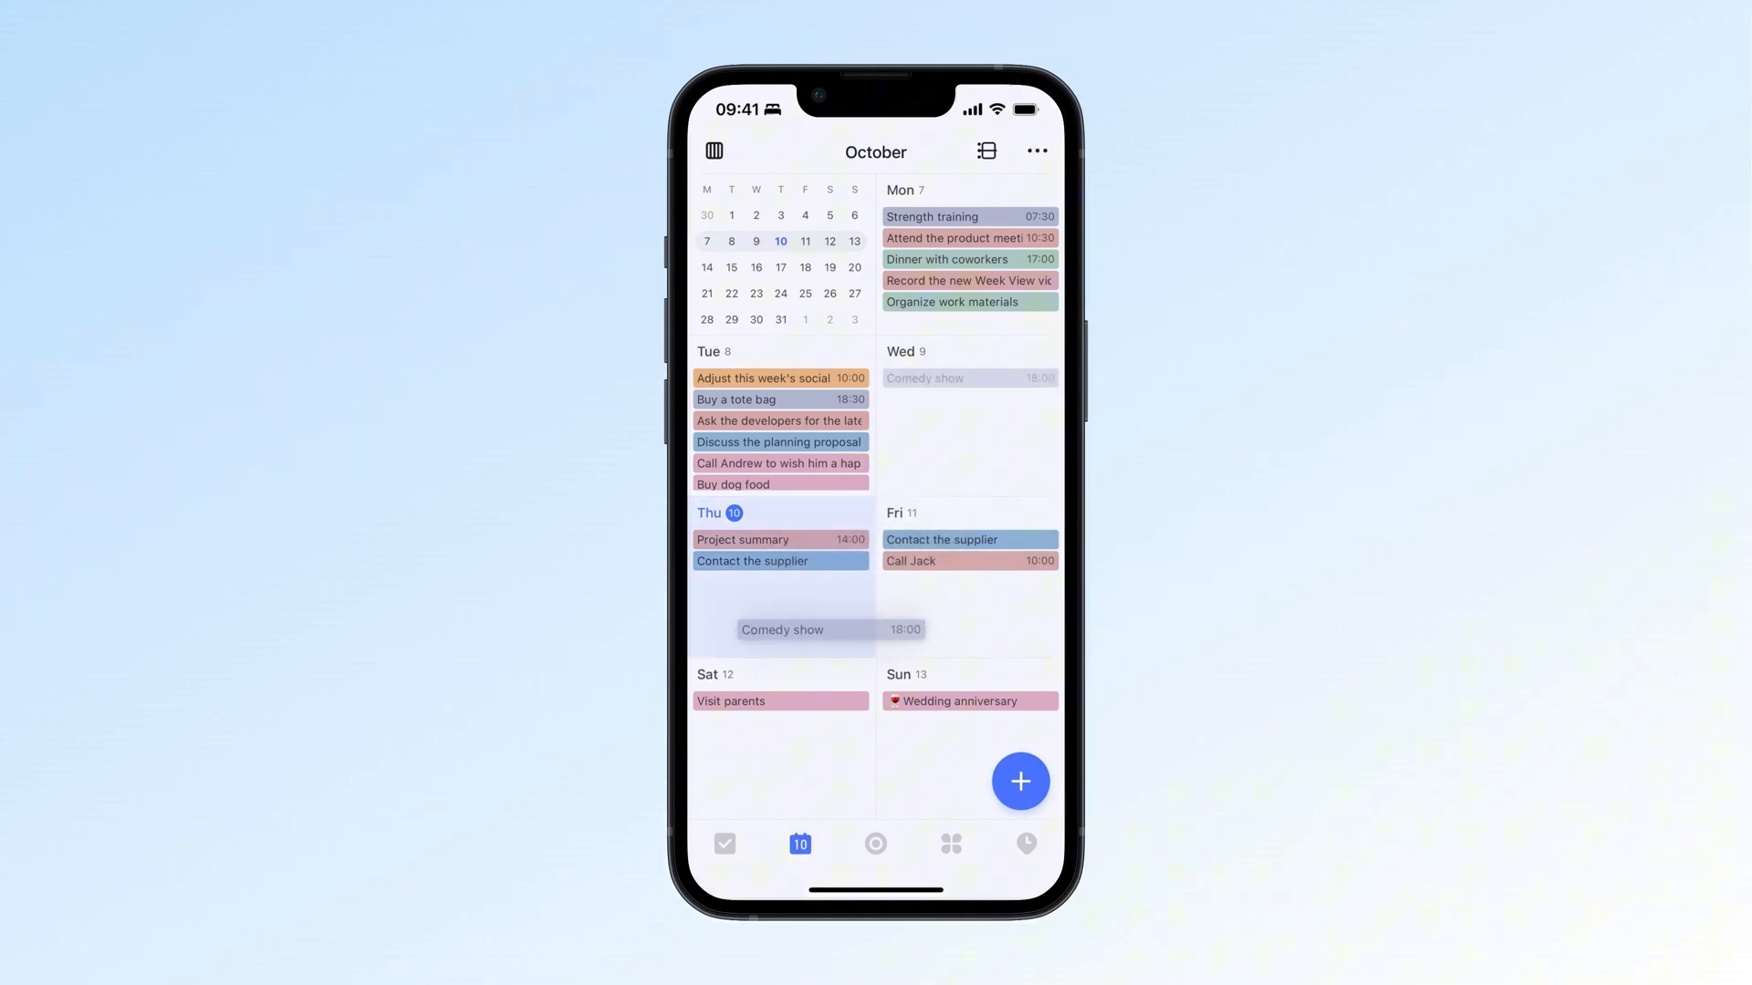
{"action": "left_click_drag", "start_coordinate": [782, 629], "coordinate": [734, 561]}
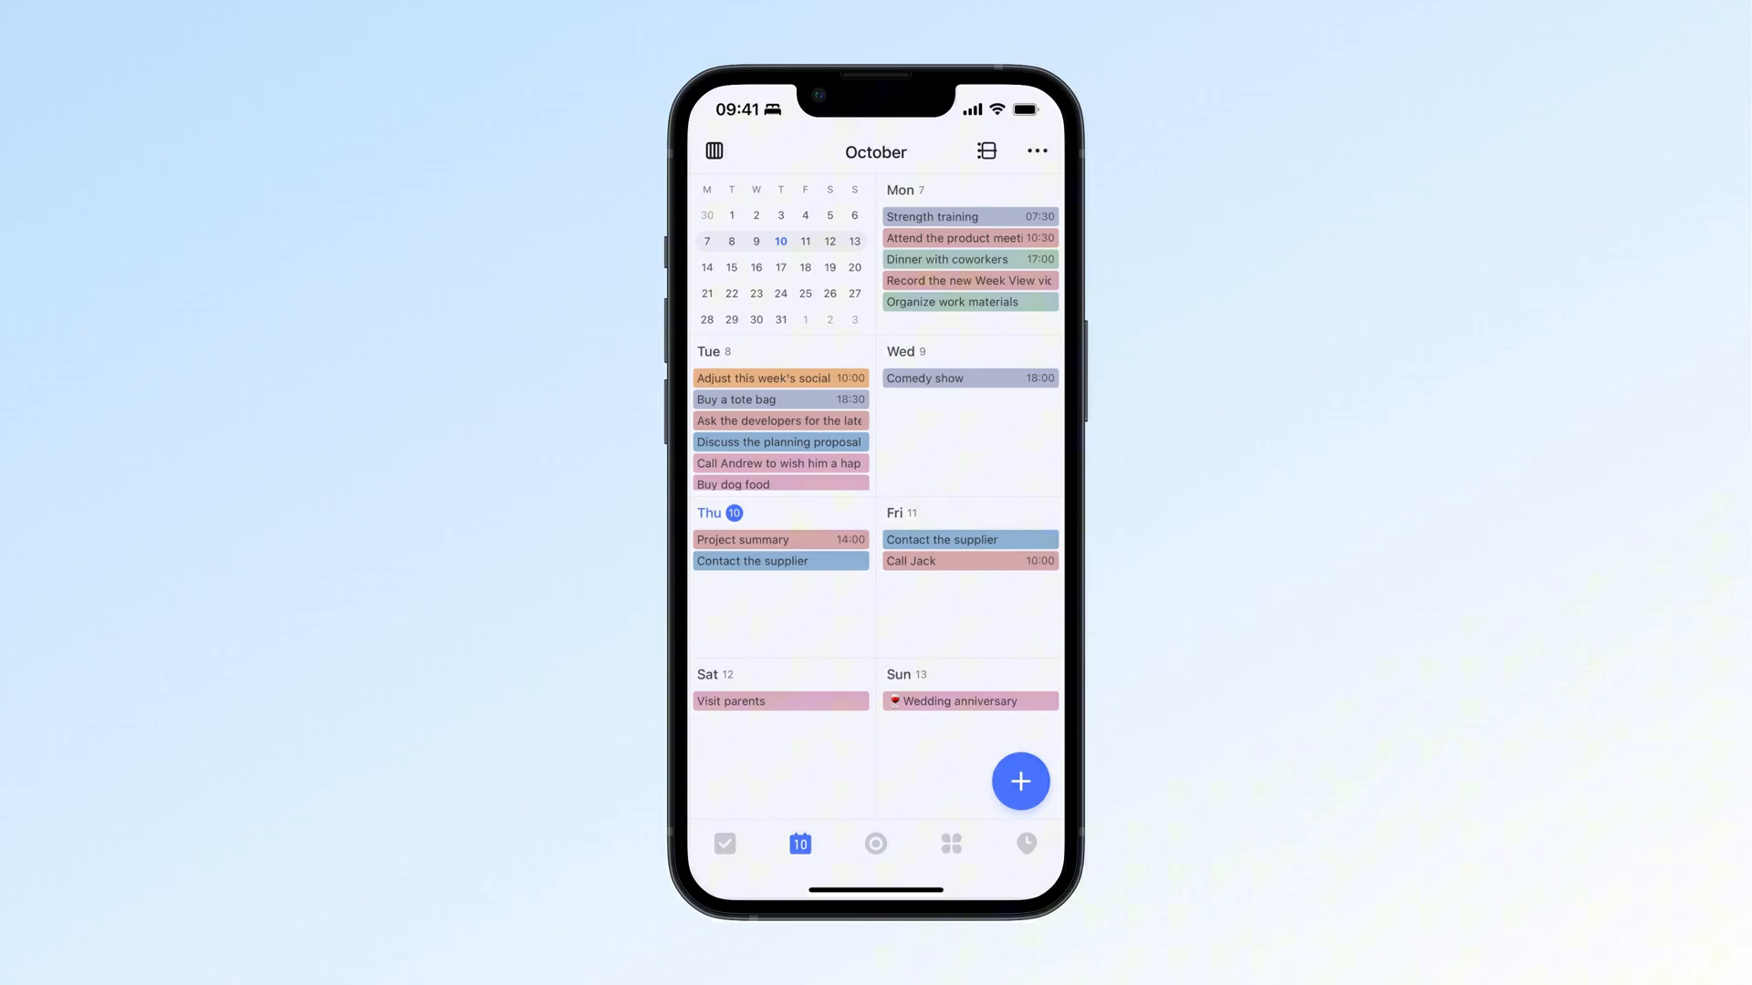
{"action": "left_click", "coordinate": [714, 151]}
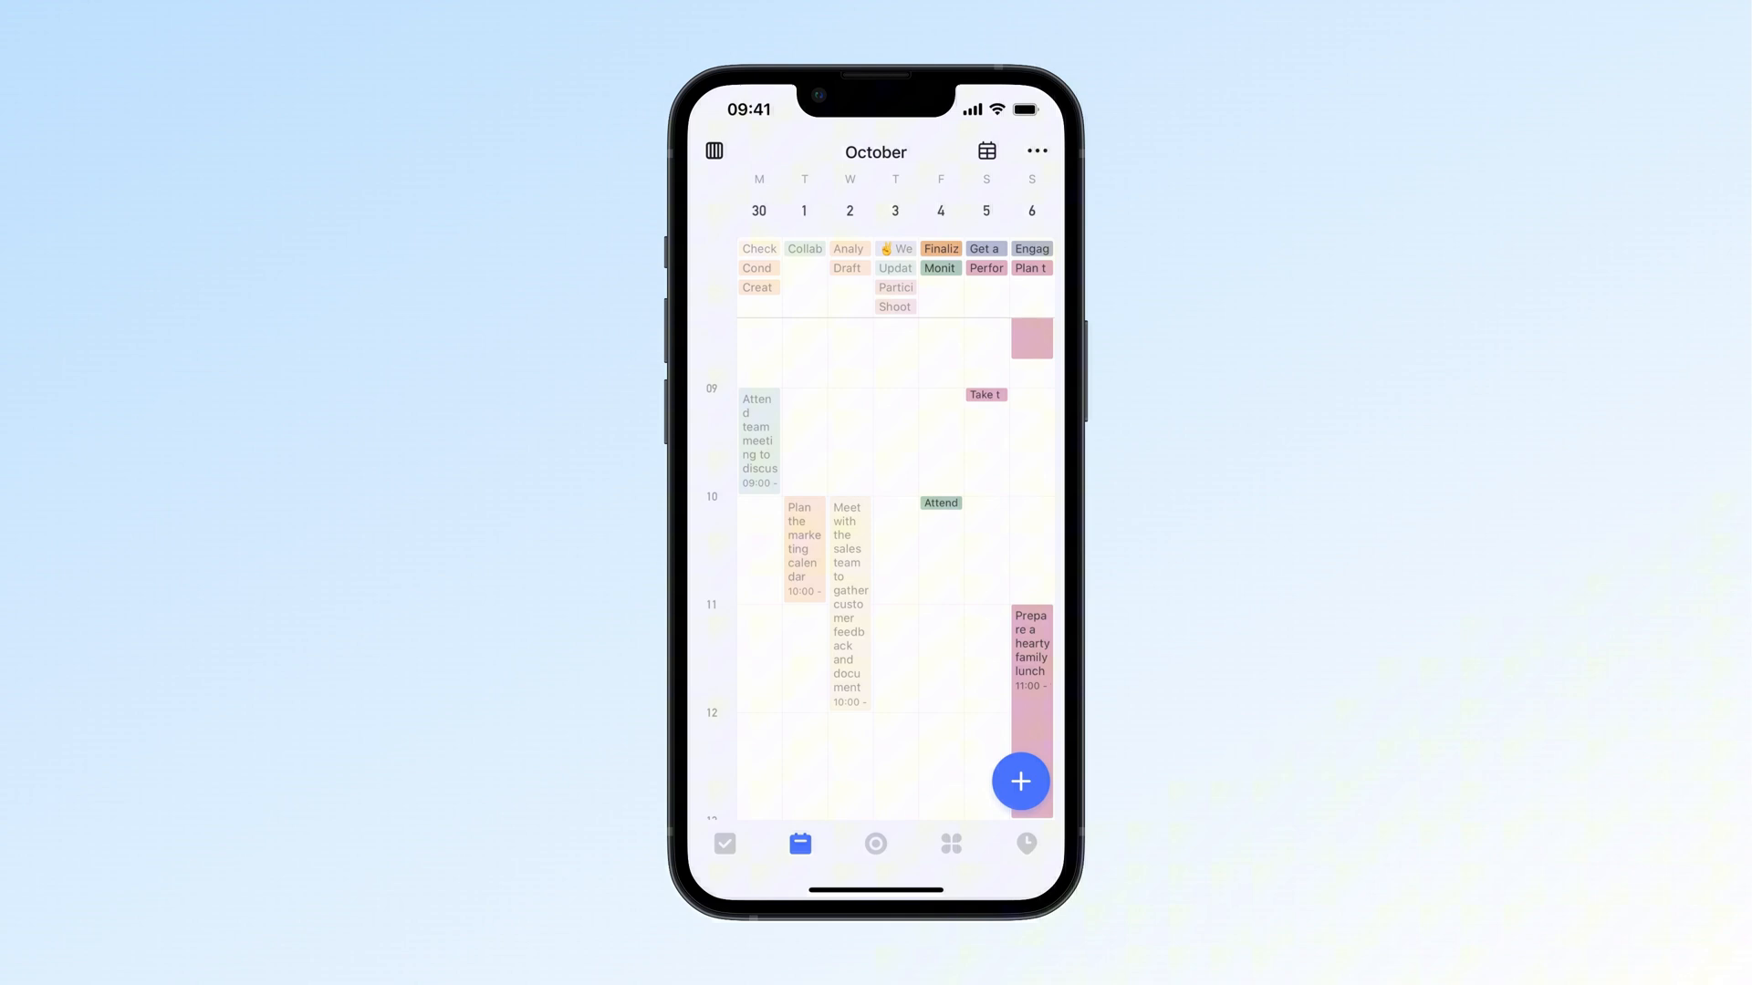
Toggle back to the grid layout listing September 30–October 6 tasks under each day.
{"action": "left_click", "coordinate": [985, 151]}
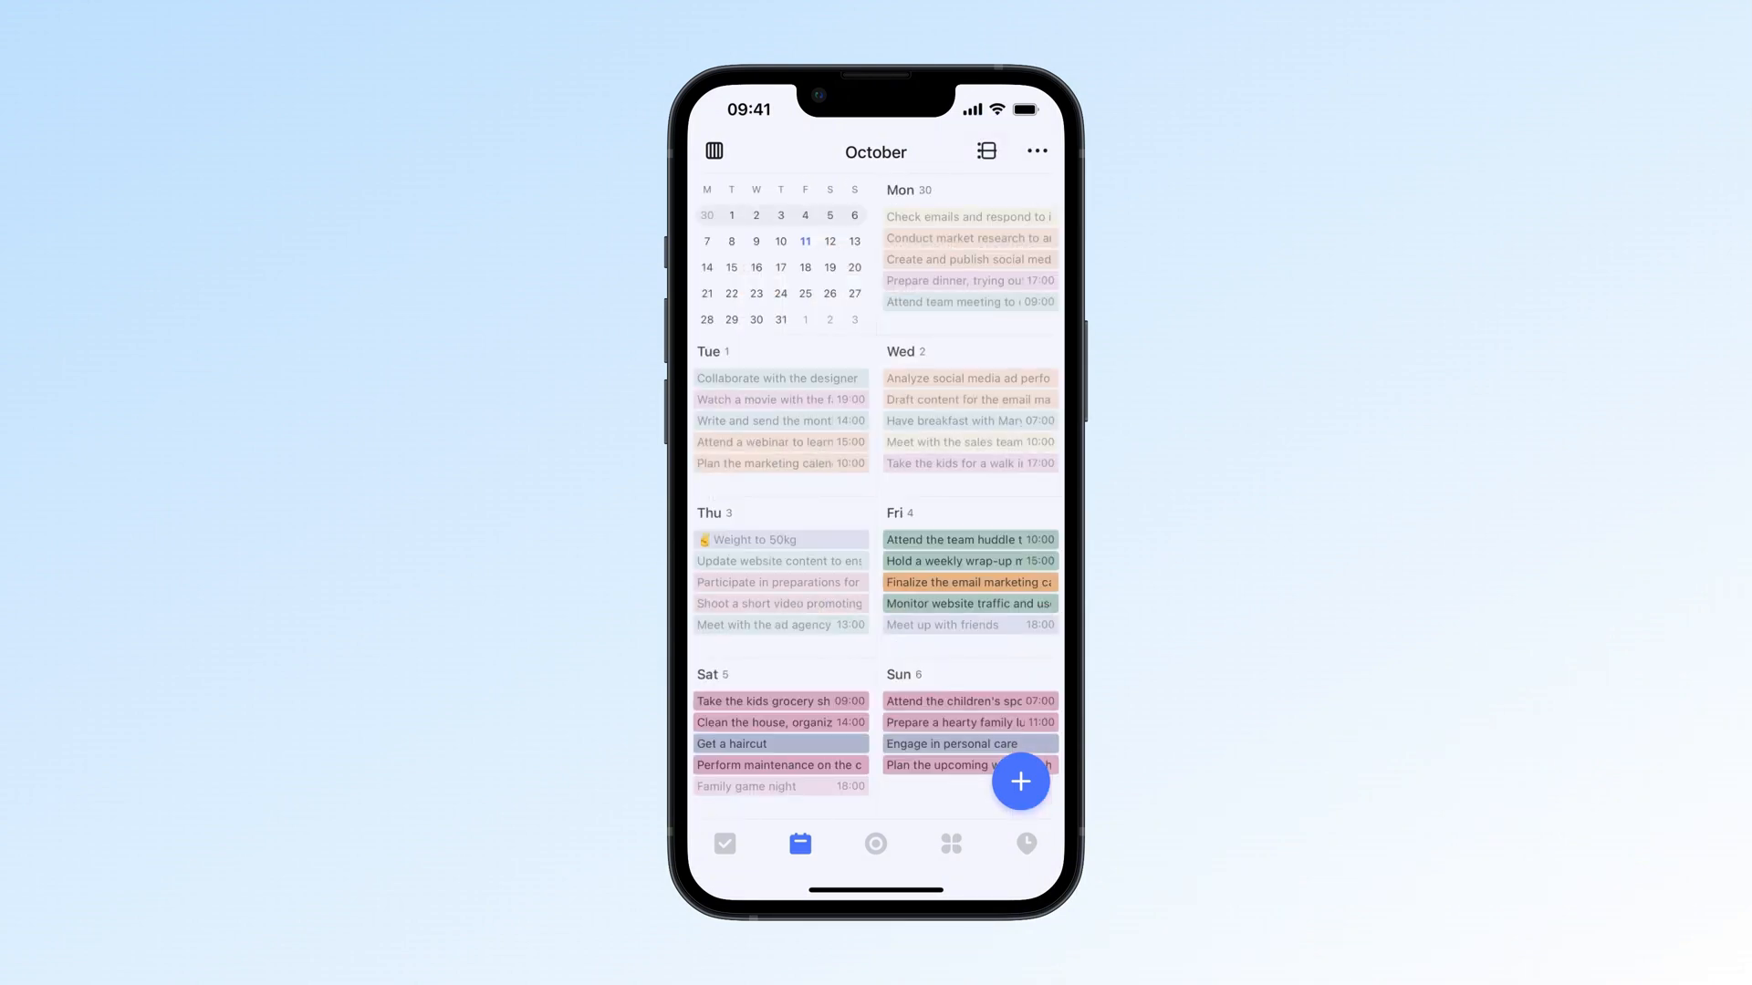